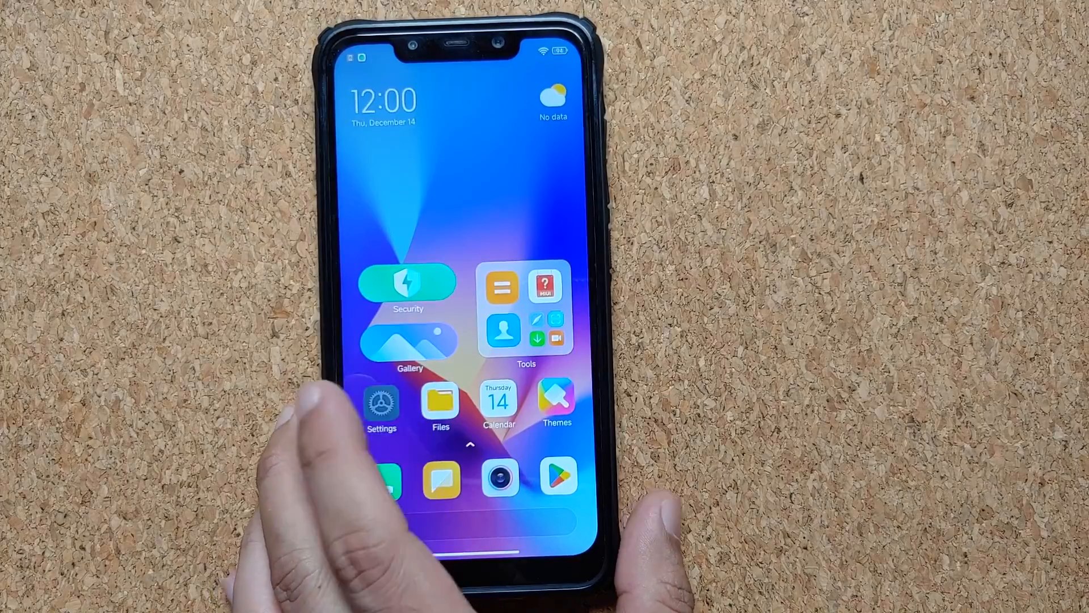
# Open the Settings app from the MIUI home screen
pyautogui.click(382, 405)
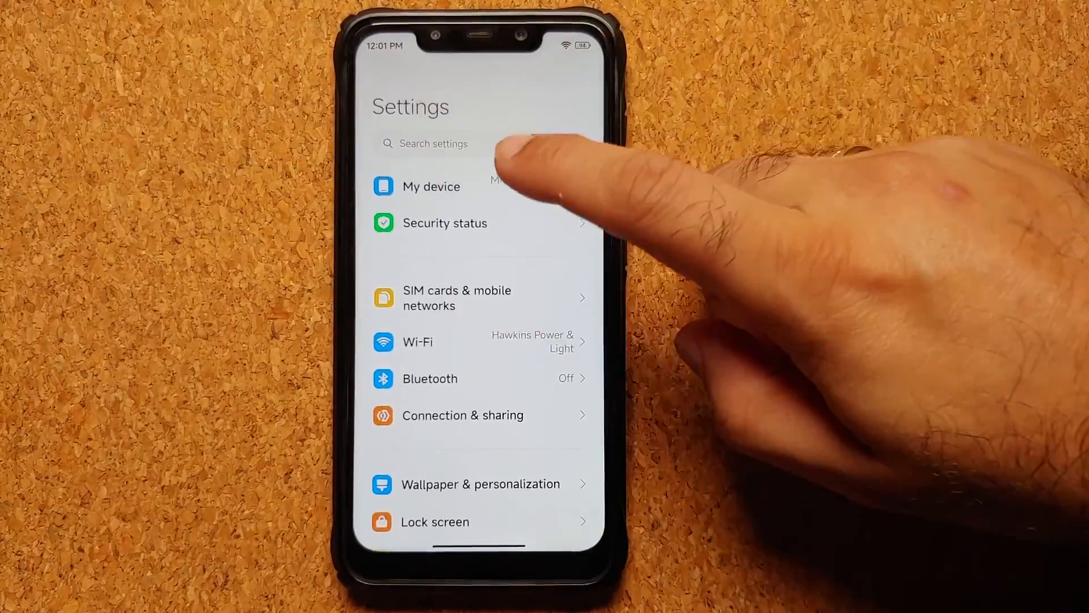
pyautogui.click(432, 186)
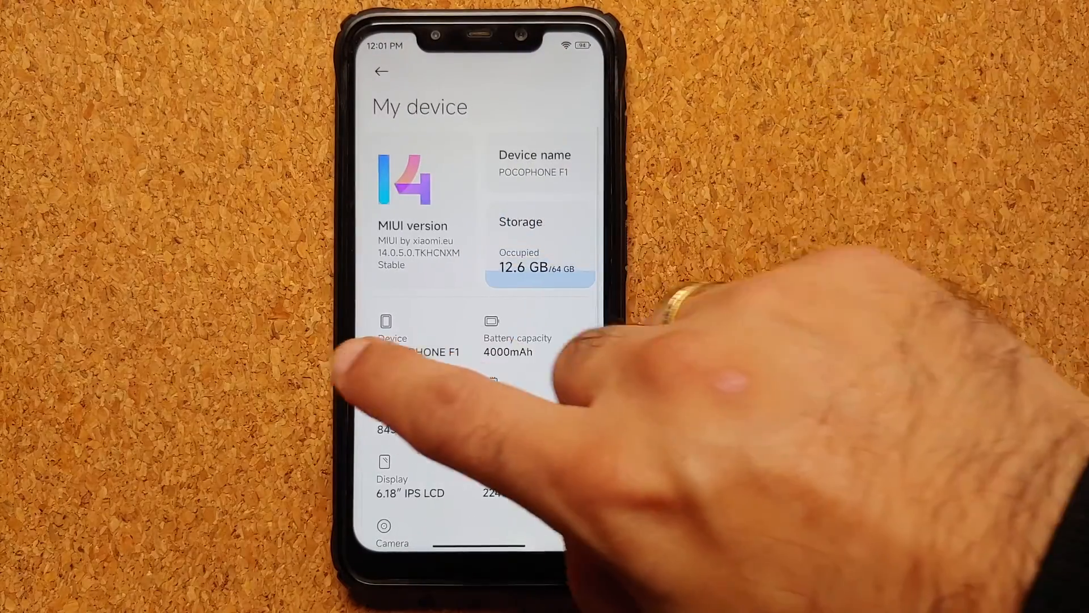
pyautogui.click(380, 70)
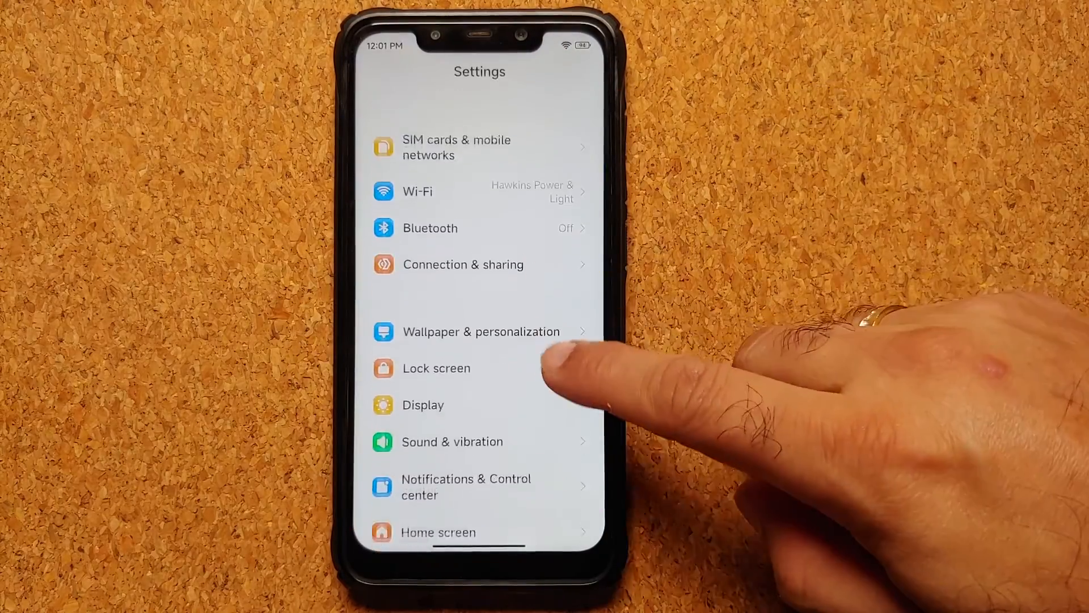
pyautogui.scroll(-3)
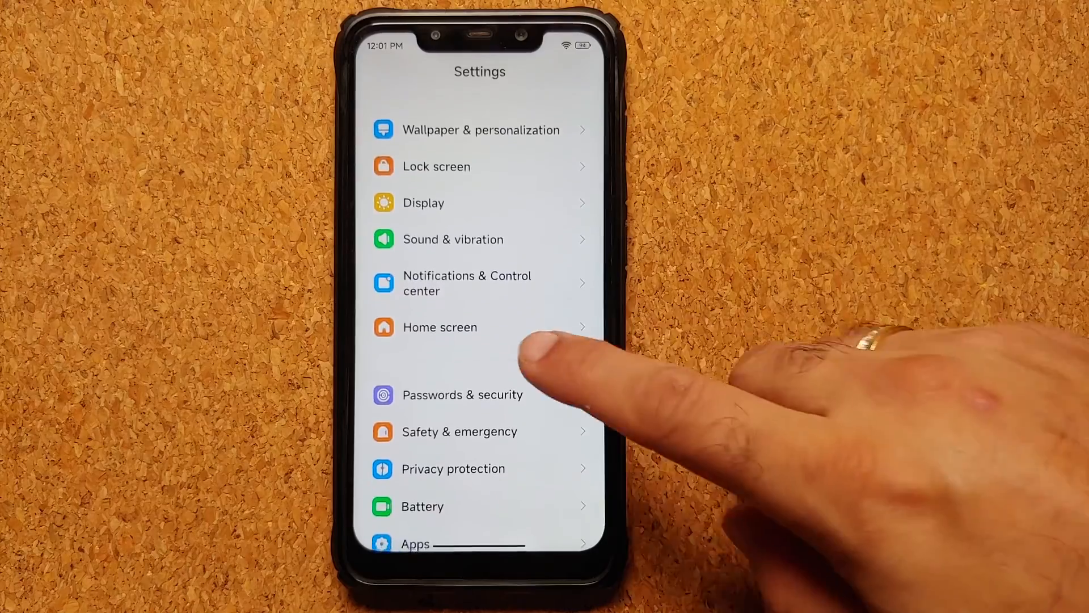
pyautogui.click(462, 395)
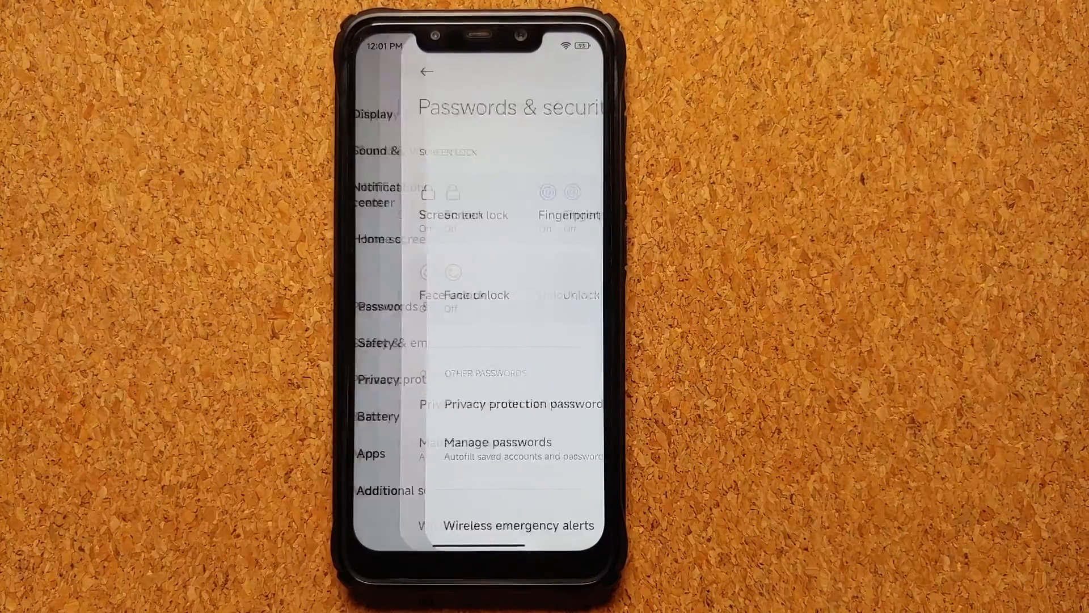
pyautogui.click(428, 72)
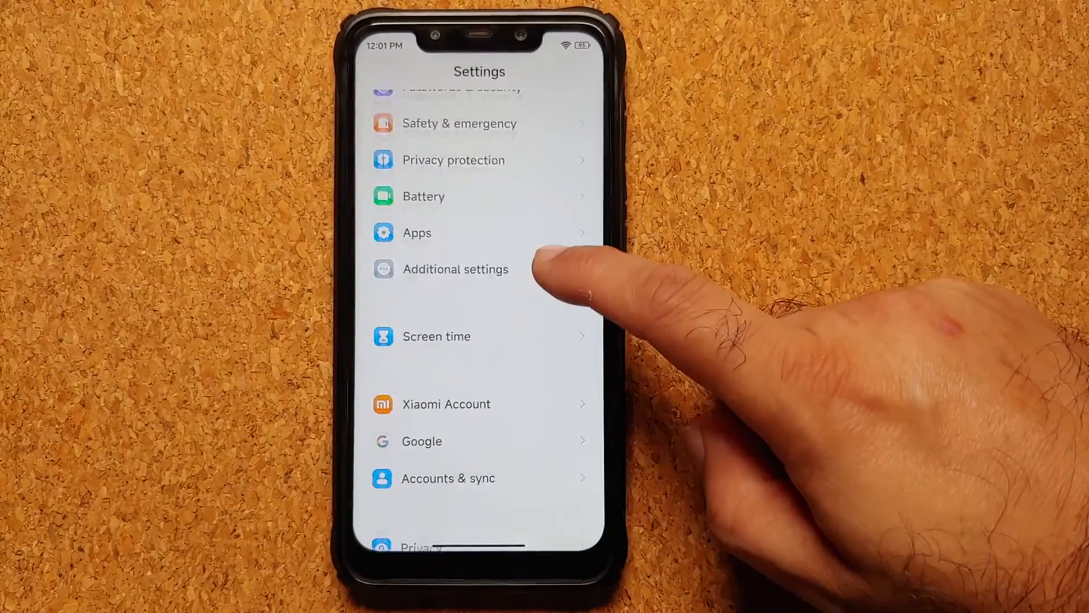
pyautogui.click(447, 404)
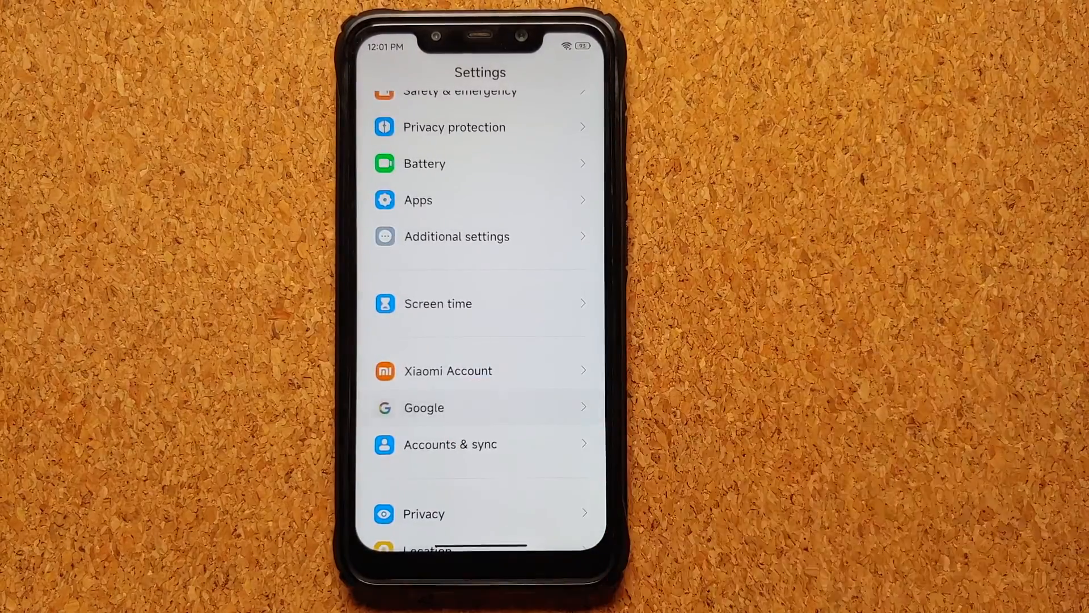
# Open the File Manager to the Download folder, then restart into TWRP recovery
pyautogui.click(424, 408)
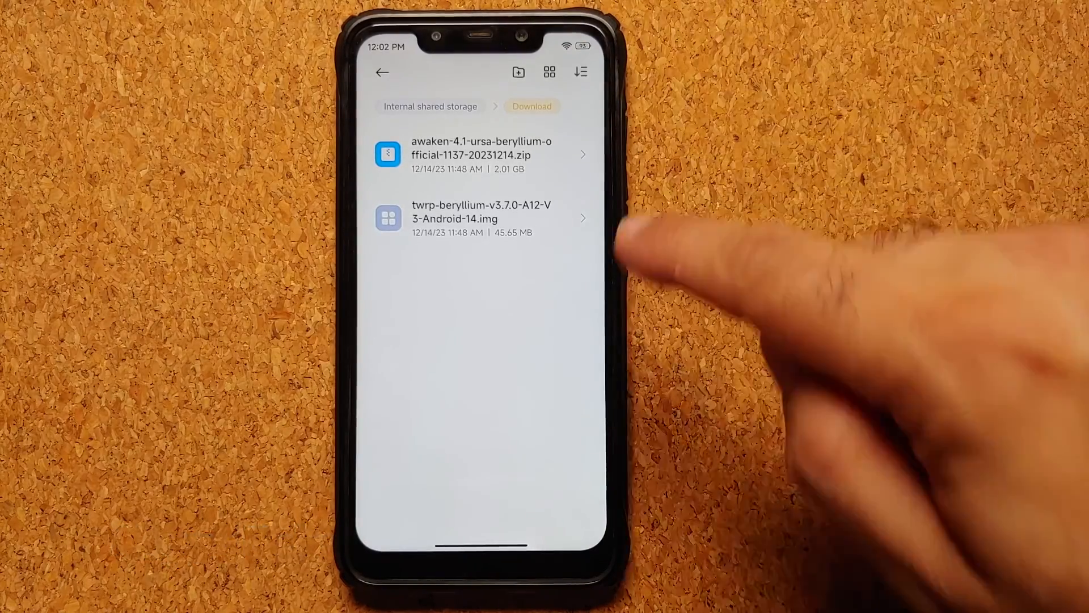
pyautogui.moveTo(625, 243)
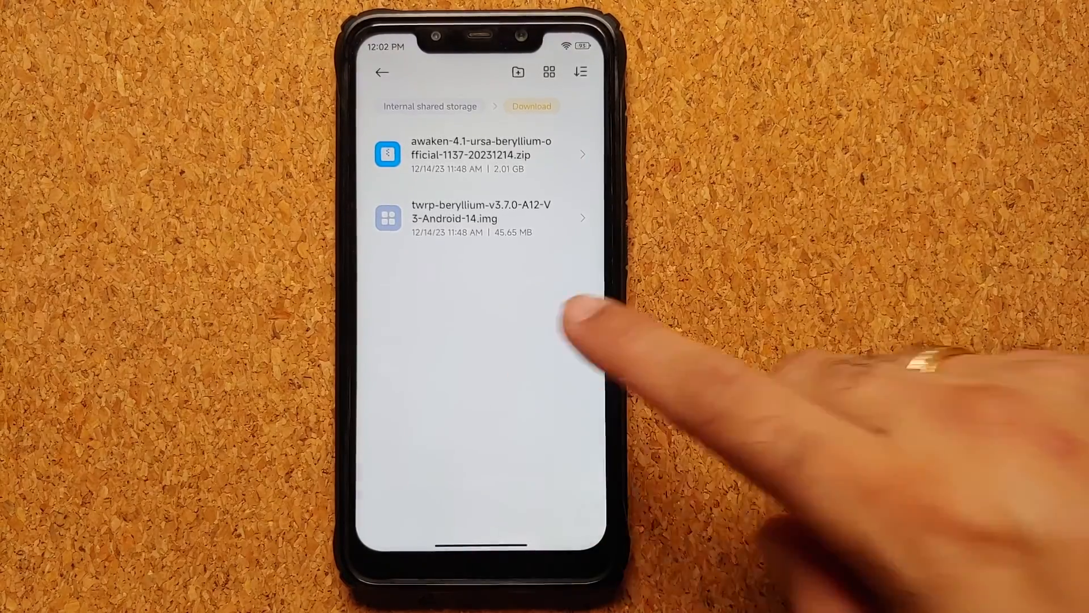
pyautogui.press('home')
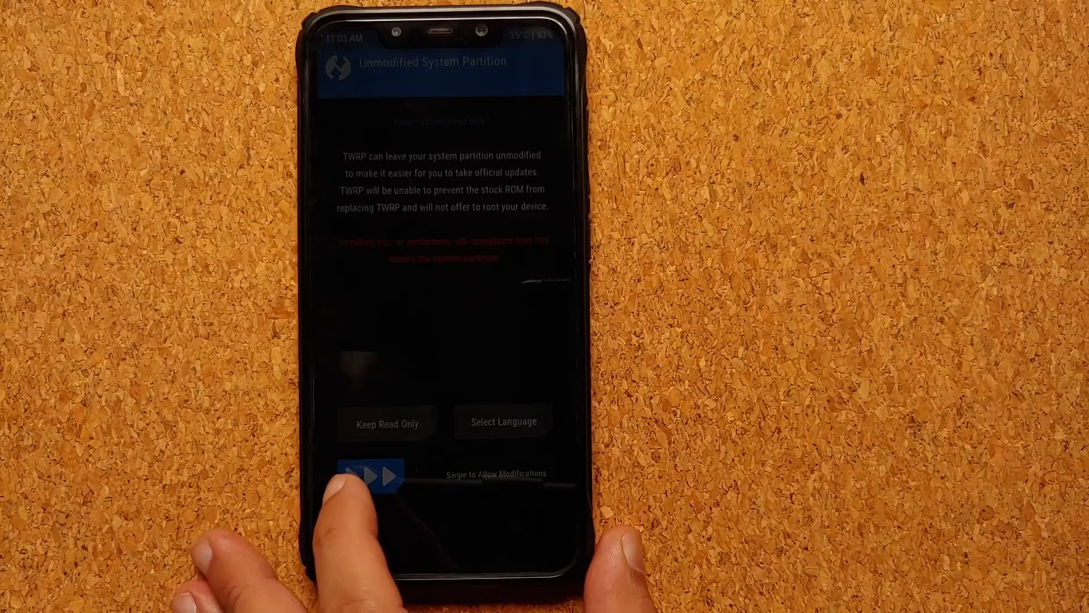
# Swipe to allow system partition modifications and reach the TWRP main menu
pyautogui.moveTo(376, 474); pyautogui.dragTo(459, 474)
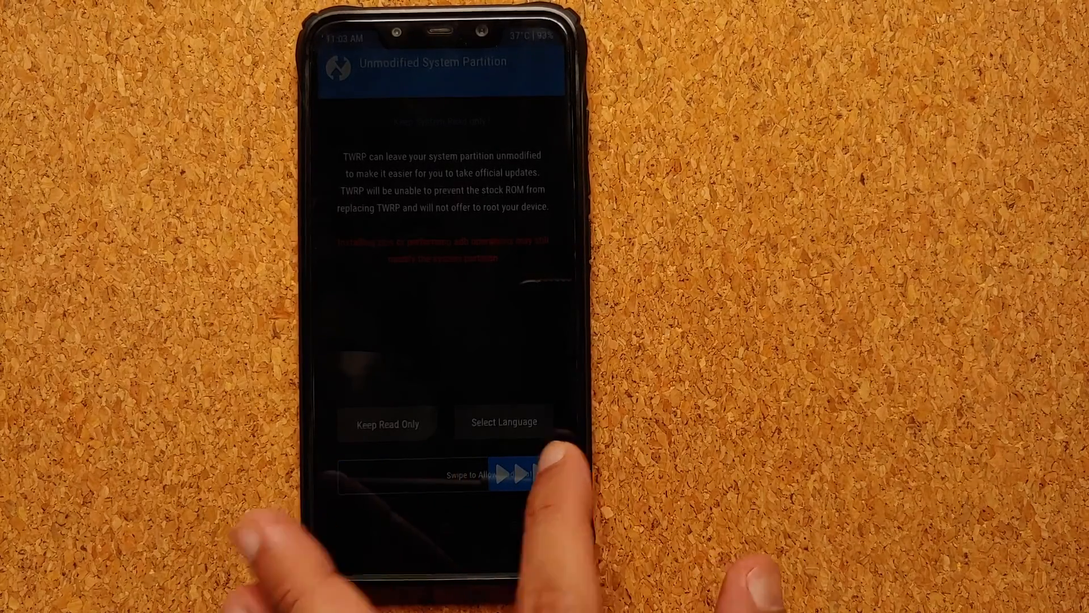
pyautogui.moveTo(416, 475); pyautogui.dragTo(549, 474)
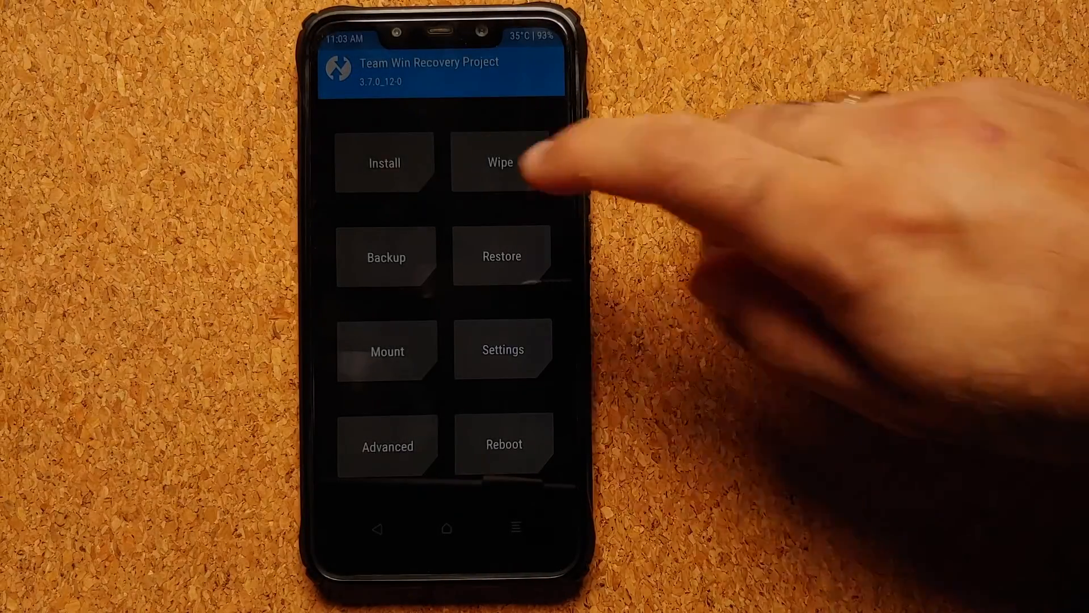
# Flash the TWRP Android 14 beryllium image from Download to the Recovery partition
pyautogui.click(384, 162)
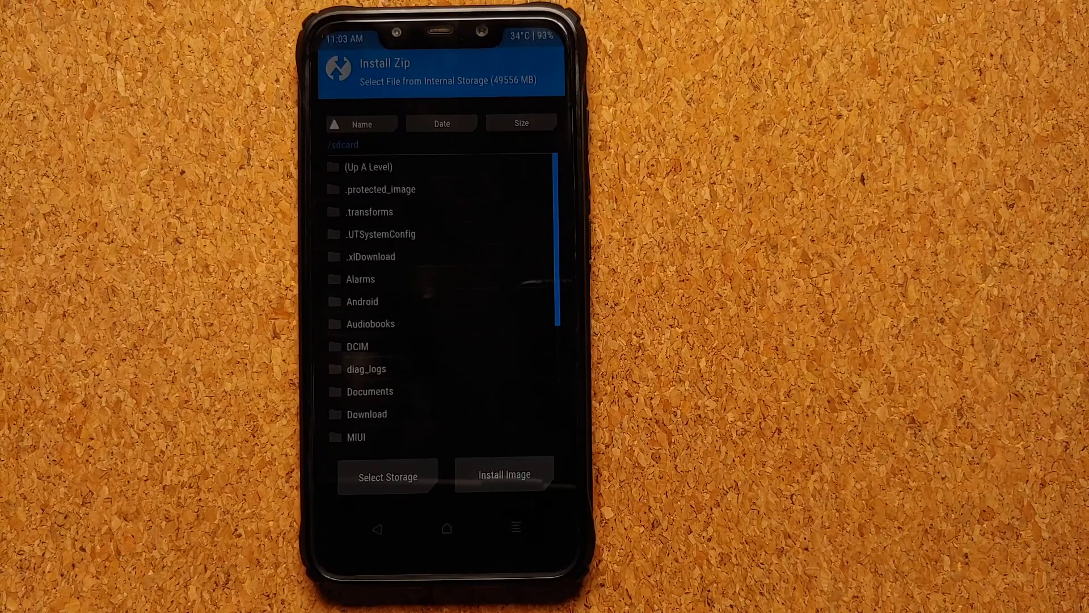
pyautogui.click(370, 414)
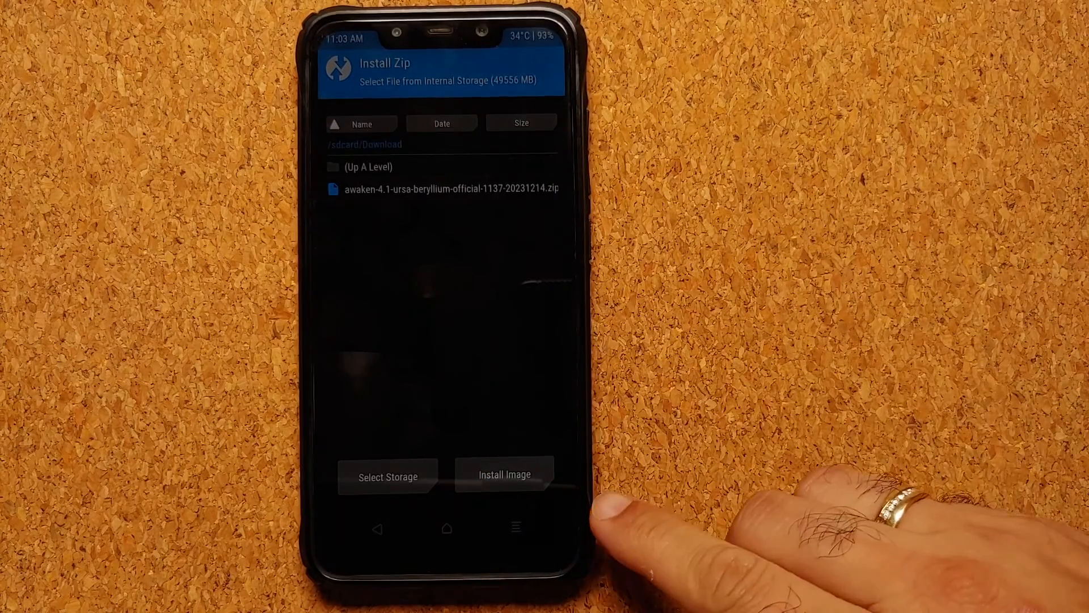
pyautogui.click(505, 474)
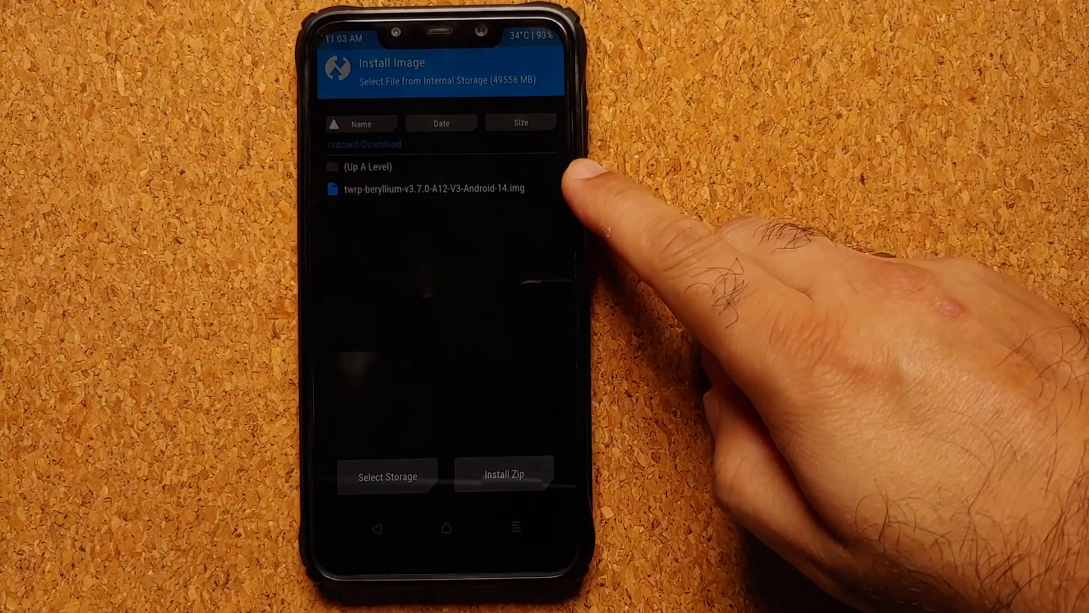
pyautogui.click(433, 189)
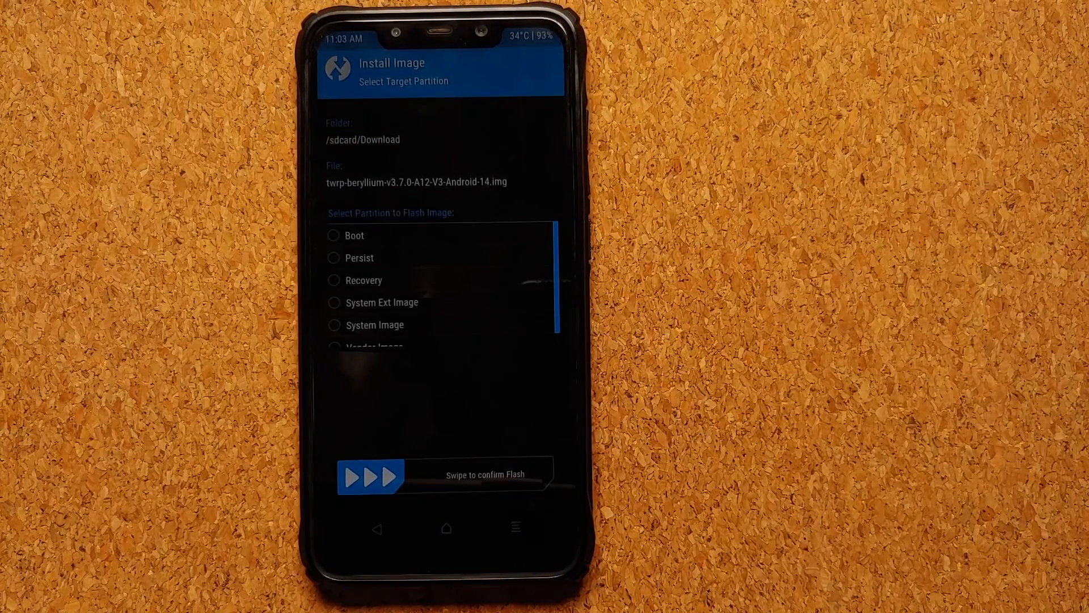
pyautogui.click(333, 281)
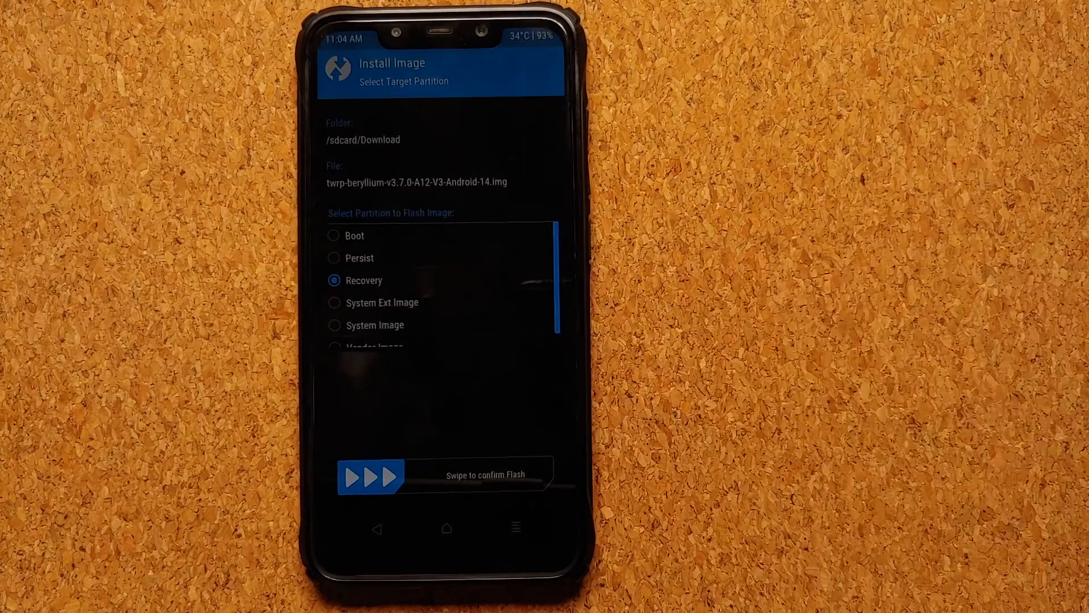
pyautogui.moveTo(373, 475); pyautogui.dragTo(527, 475)
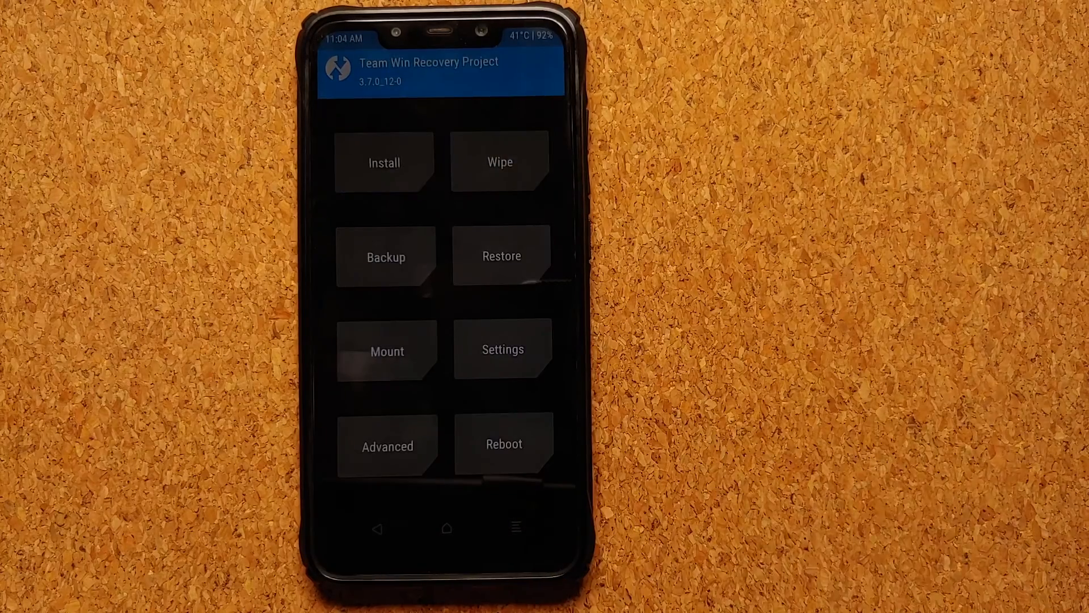
# Restart into the new recovery, allow system modifications and return to the main menu
pyautogui.click(503, 445)
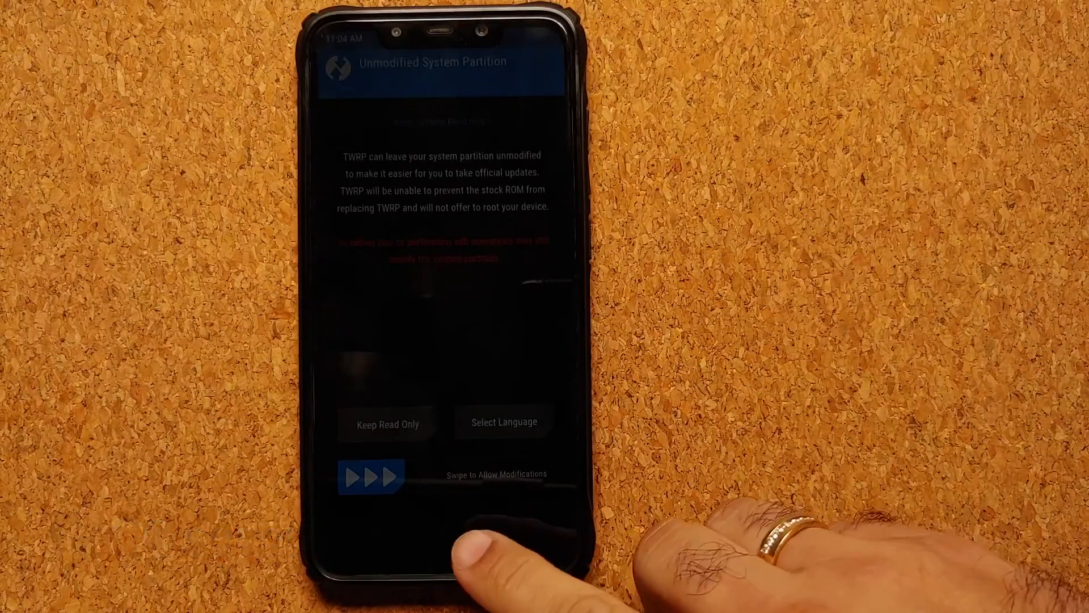
pyautogui.moveTo(368, 476); pyautogui.dragTo(524, 476)
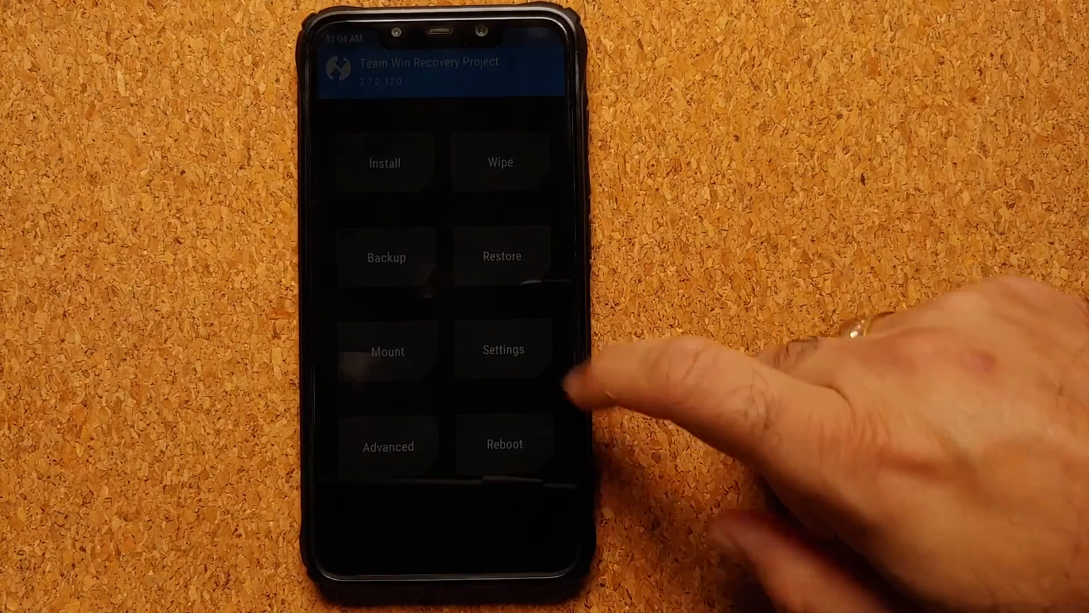
pyautogui.click(503, 350)
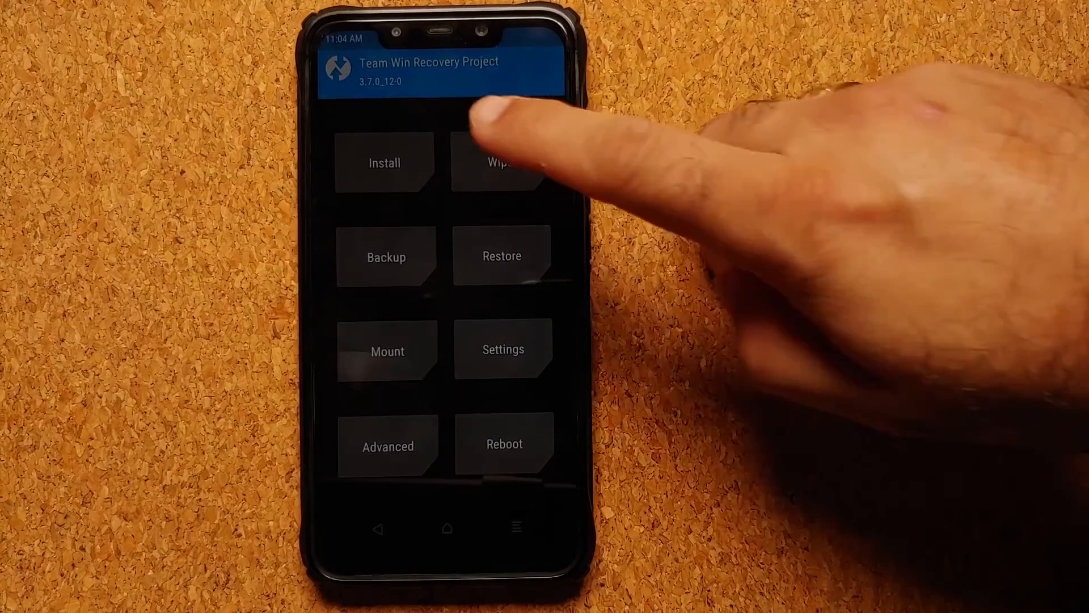
# Advanced-wipe Dalvik/ART Cache, Cache, System, System Ext and Vendor partitions
pyautogui.click(502, 162)
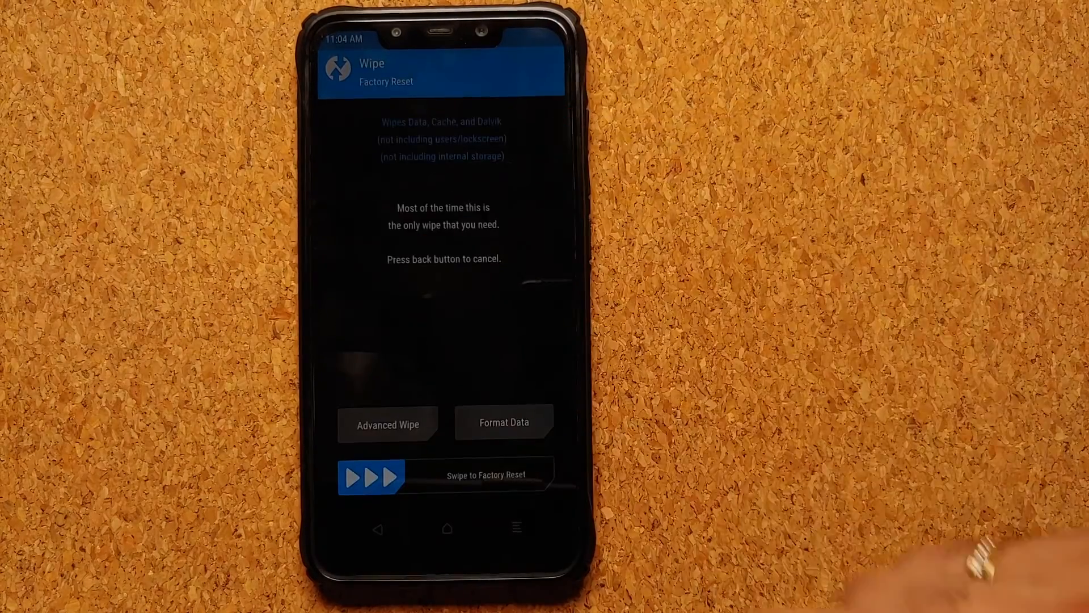
pyautogui.click(386, 423)
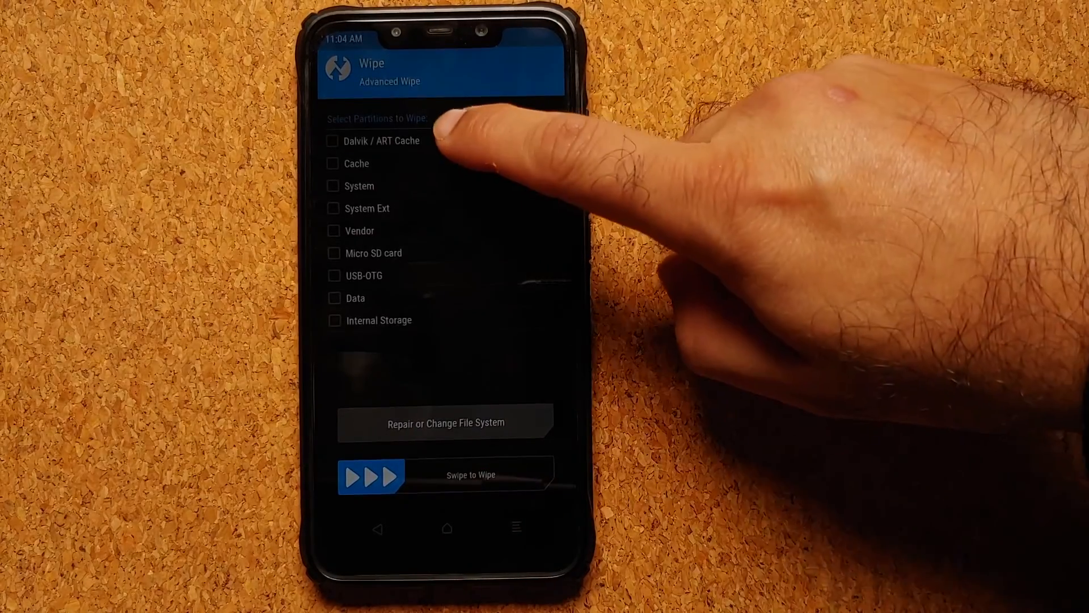
pyautogui.click(332, 185)
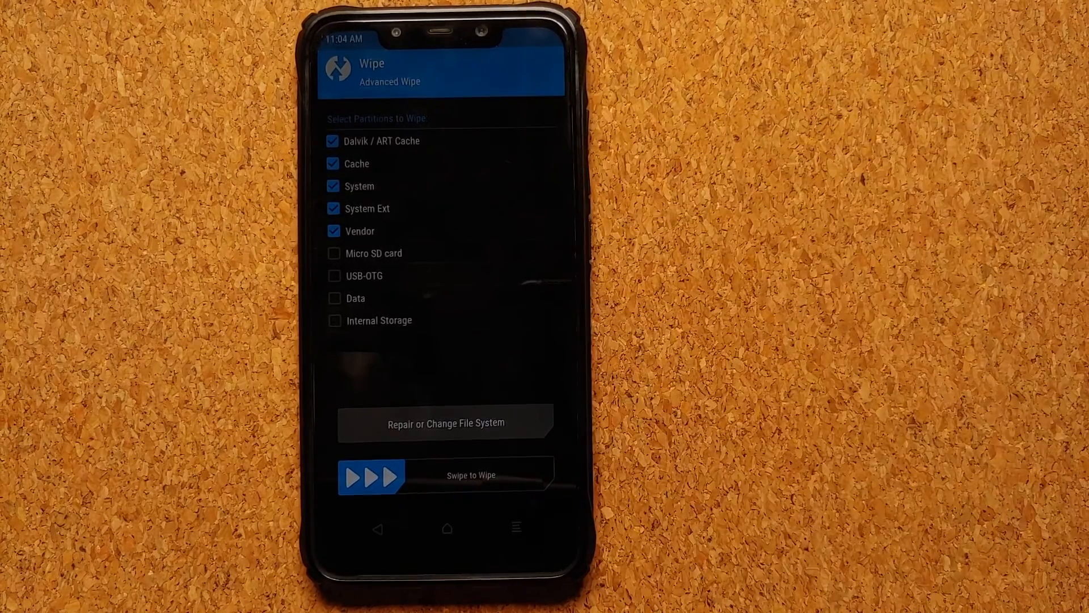
pyautogui.click(334, 298)
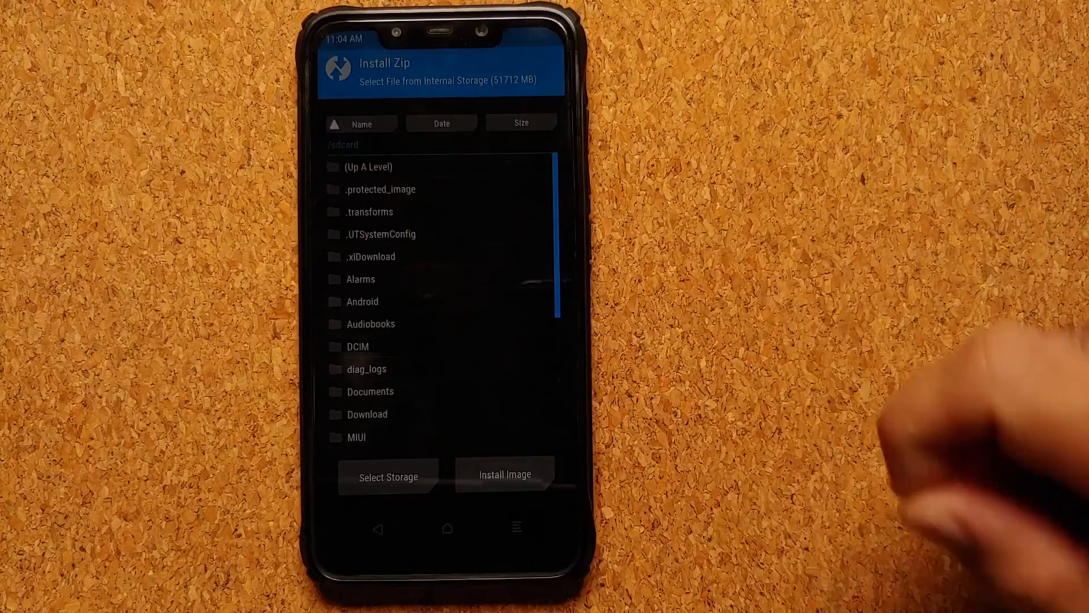
# Flash the awaken-4.1 beryllium ROM zip from Download until it reports Successful
pyautogui.click(367, 415)
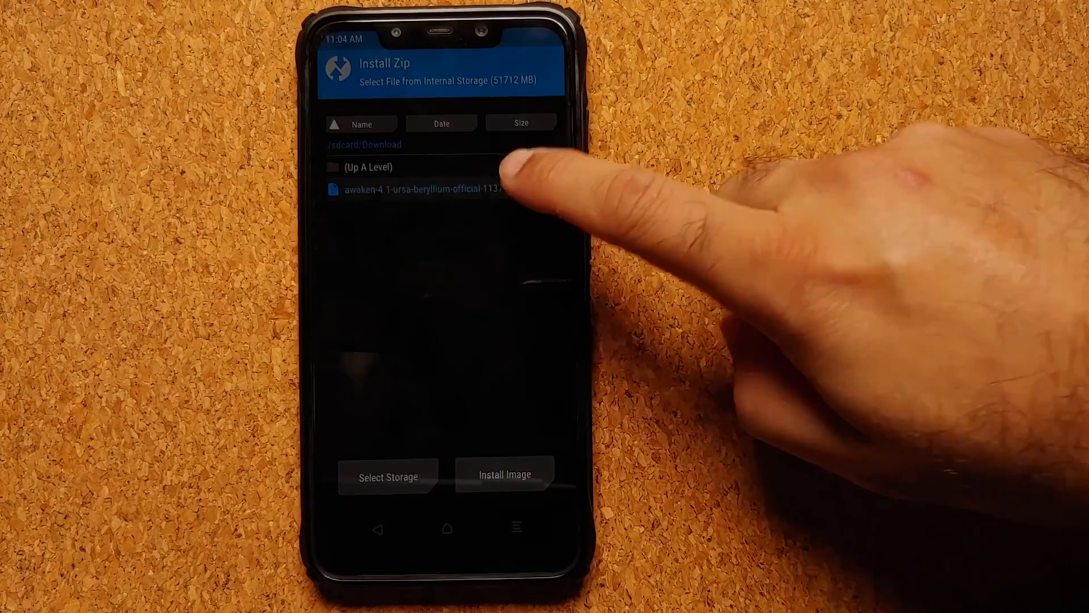
pyautogui.click(413, 189)
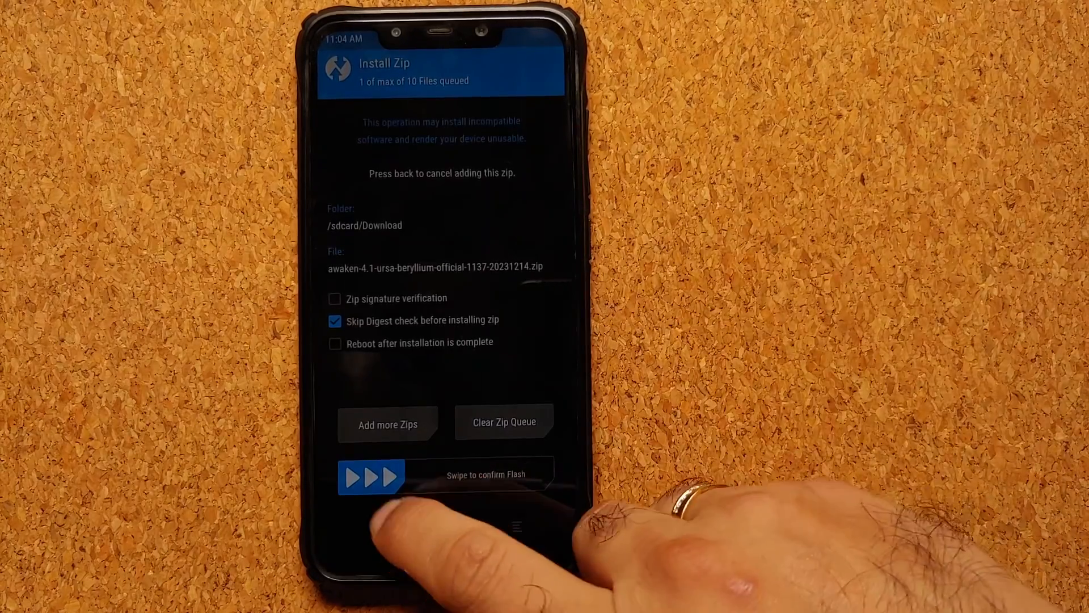
pyautogui.moveTo(372, 476); pyautogui.dragTo(549, 475)
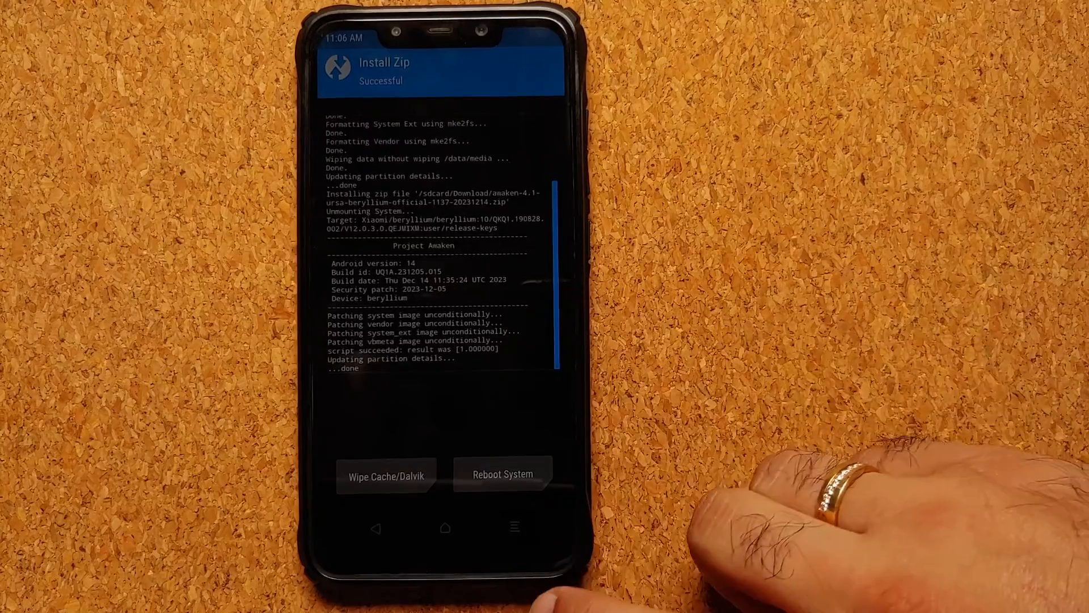
# Format the data partition by confirming 'yes', removing internal storage encryption
pyautogui.click(386, 474)
pyautogui.write('yes')
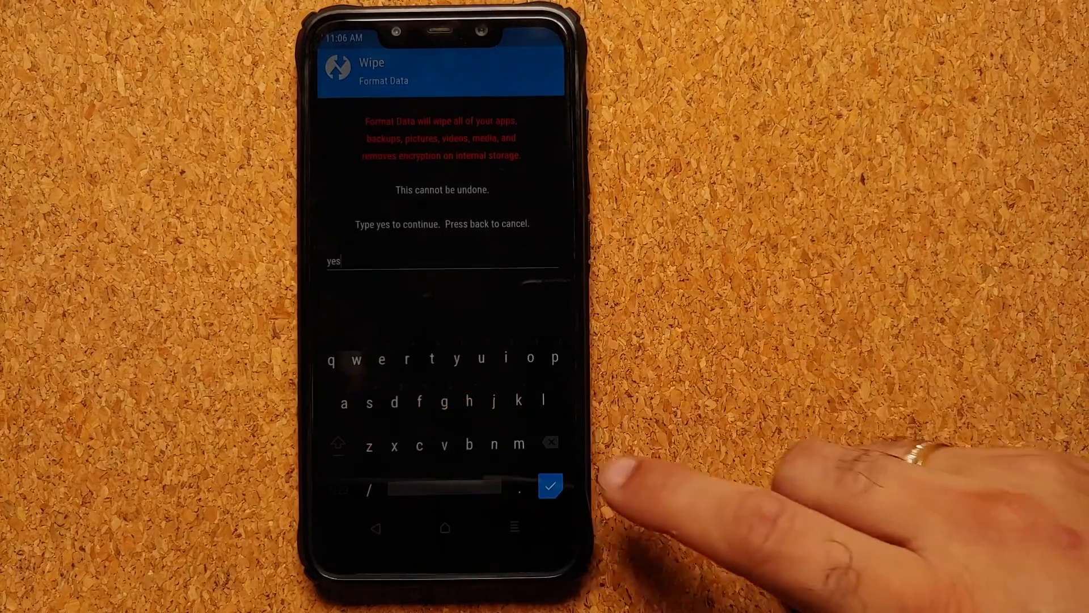
pyautogui.click(549, 486)
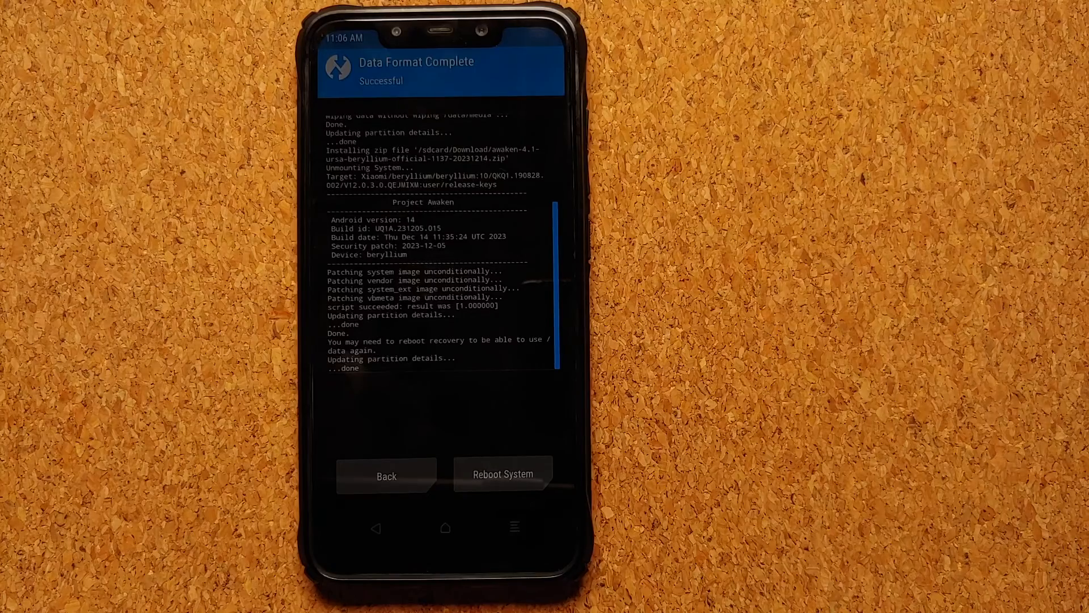
# Reboot System from TWRP so the phone boots into Awaken OS
pyautogui.click(503, 474)
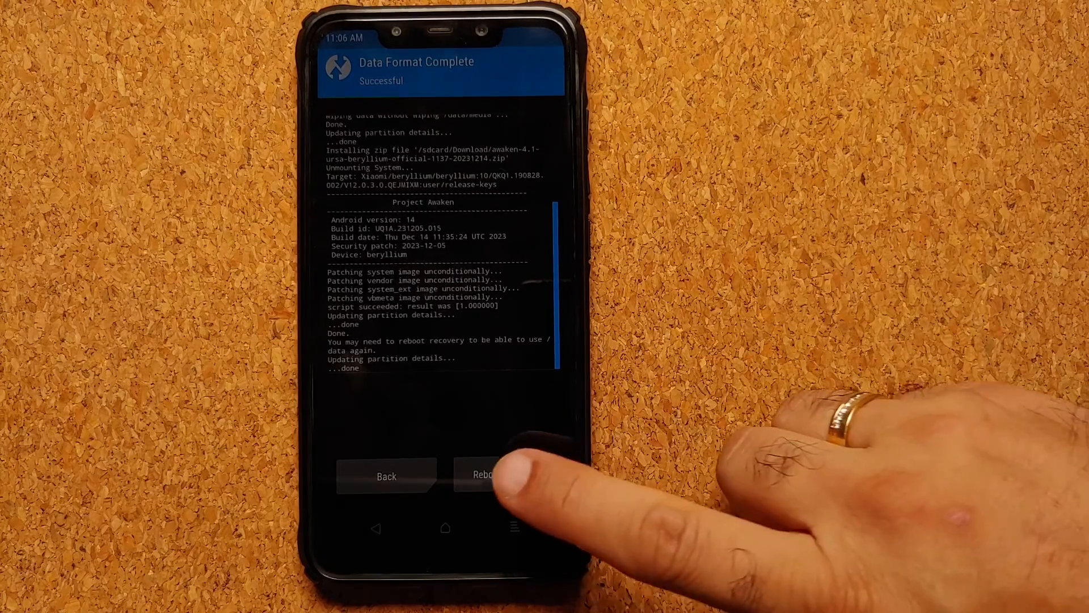
pyautogui.click(486, 474)
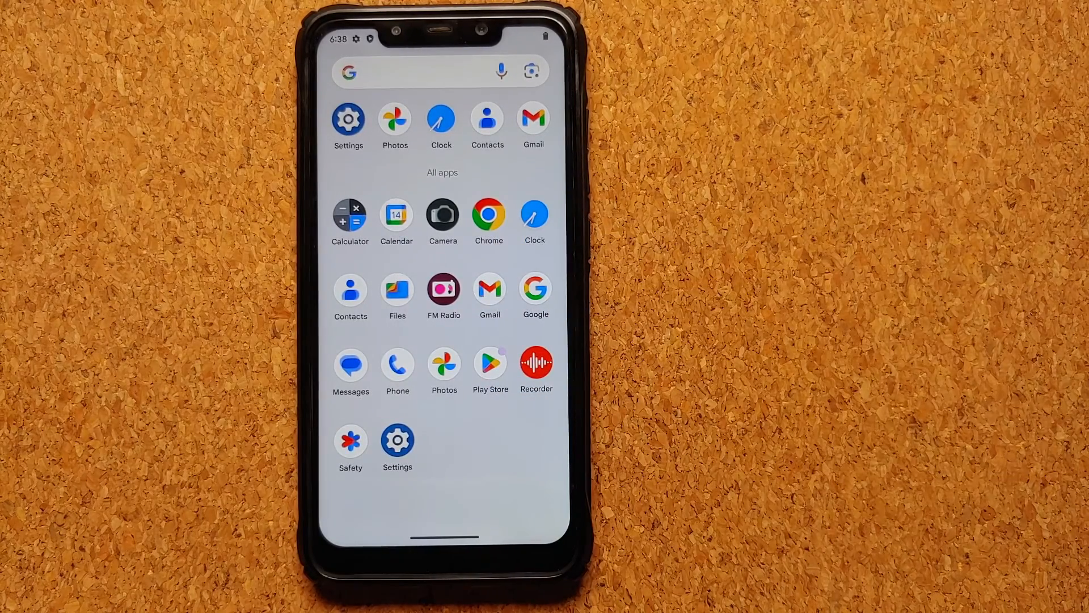
# Open Settings > About phone > Android version showing Android 14 and Awaken 4.1
pyautogui.click(348, 119)
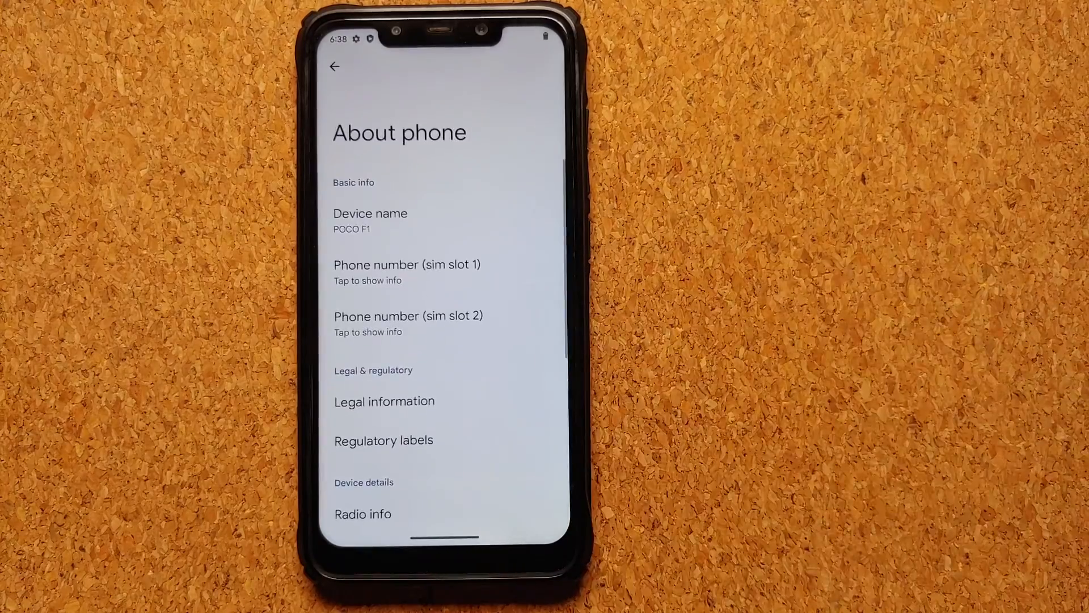
pyautogui.scroll(-3)
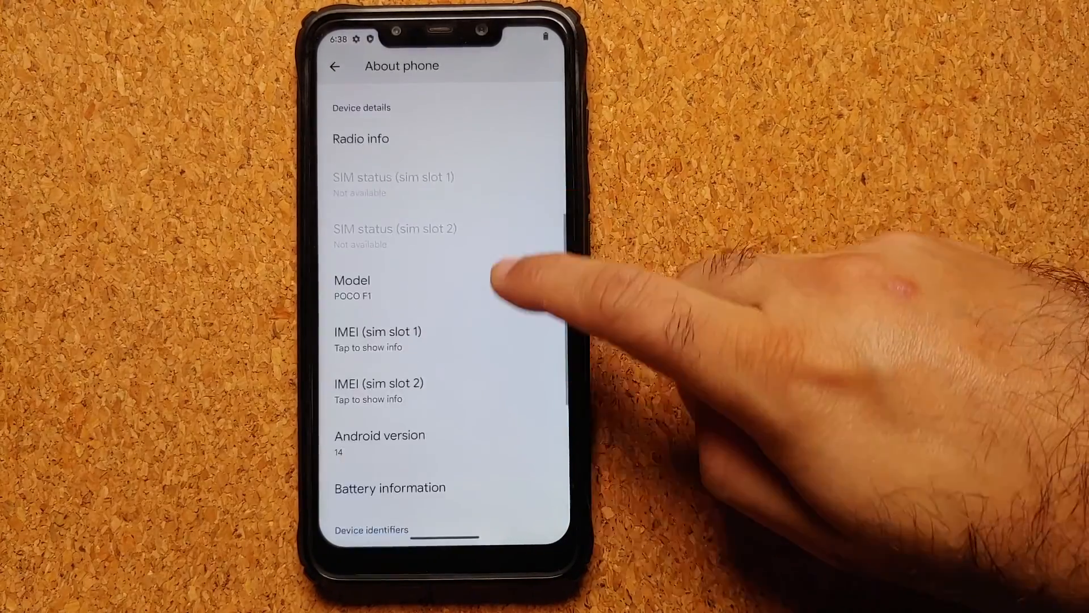
pyautogui.click(379, 442)
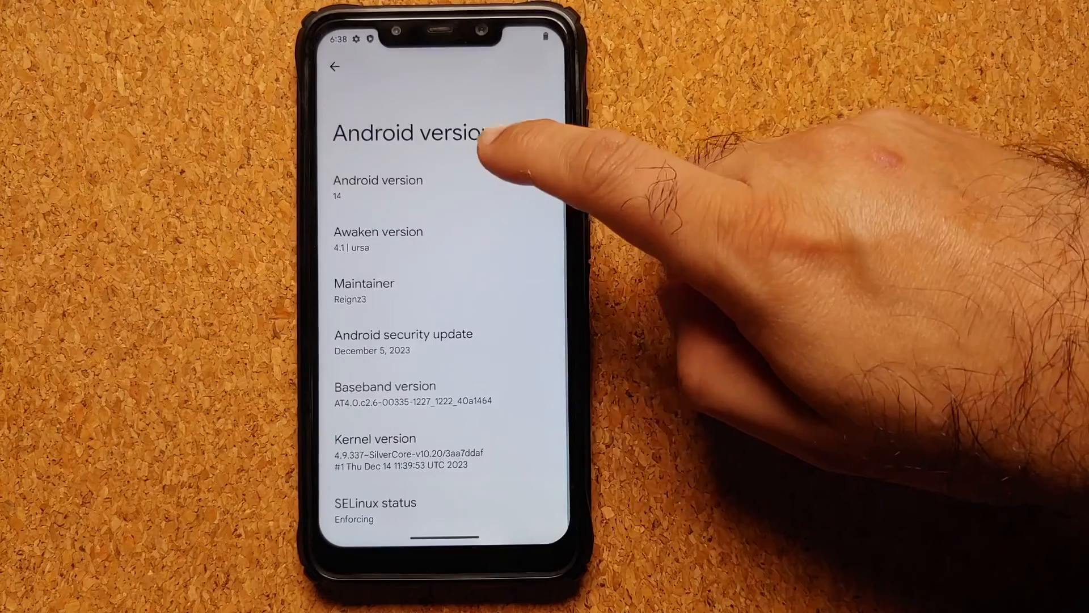